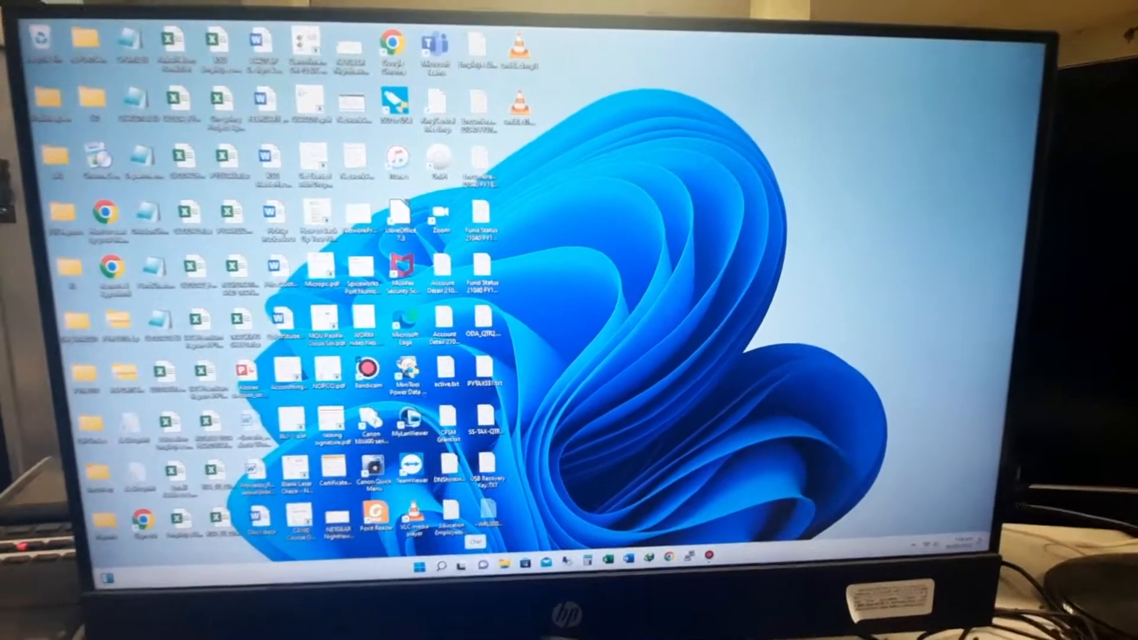
- Bring up the Windows 11 Start menu with its pinned apps over the desktop
click(417, 558)
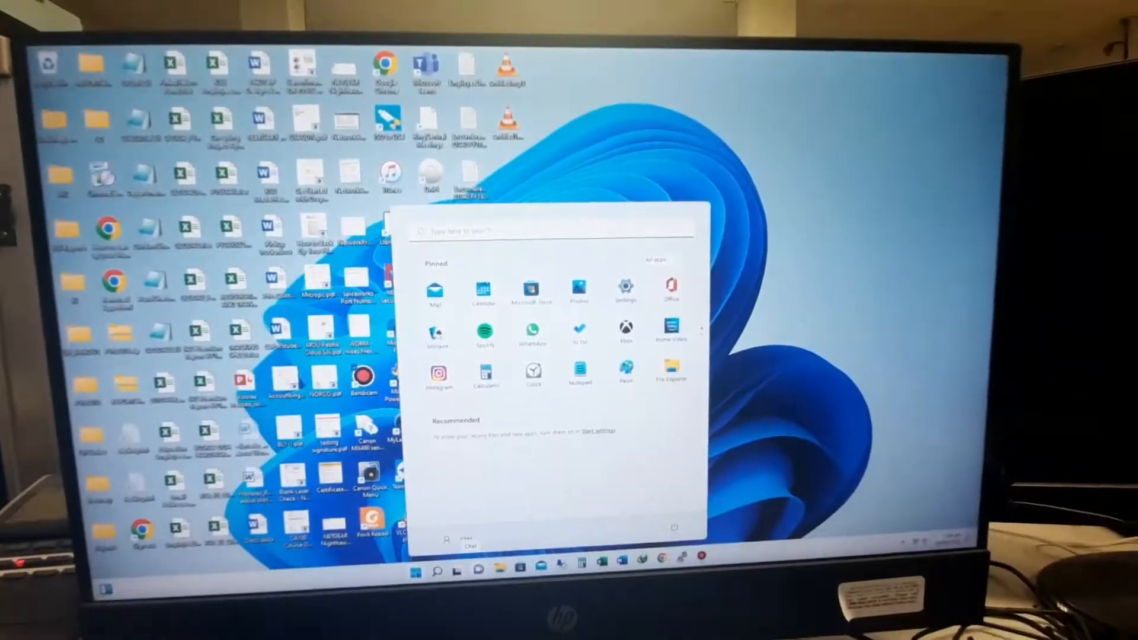